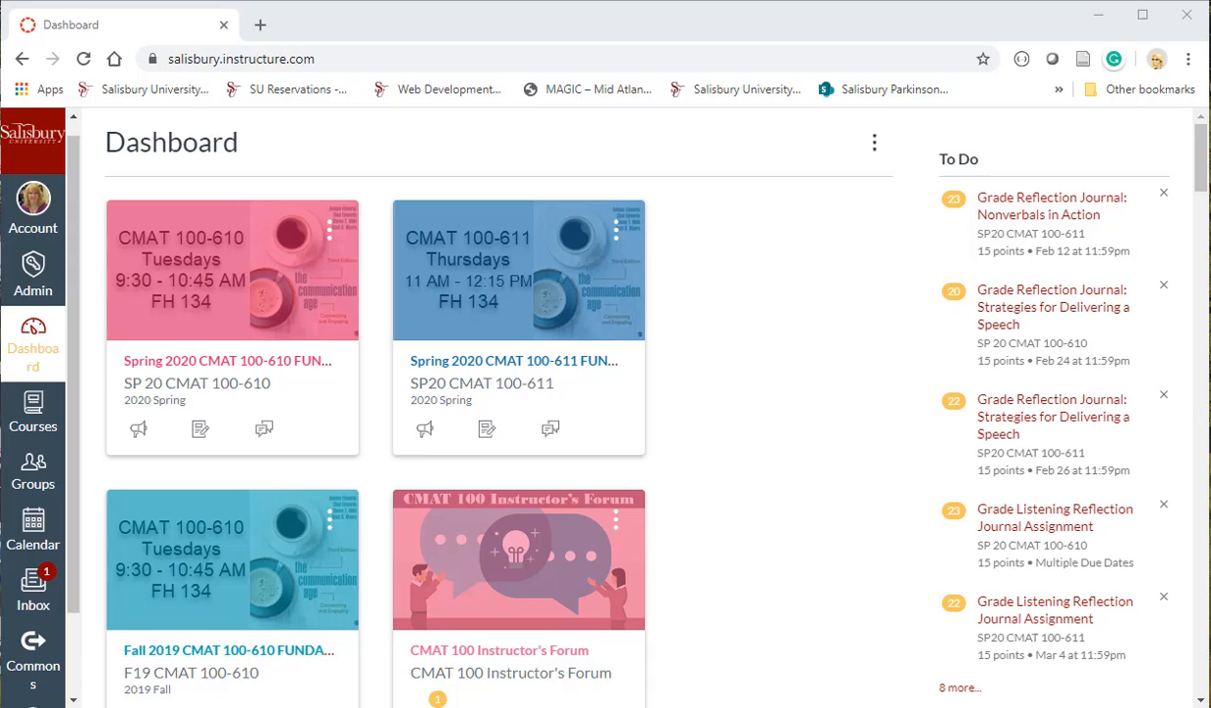
mouse_move(810, 563)
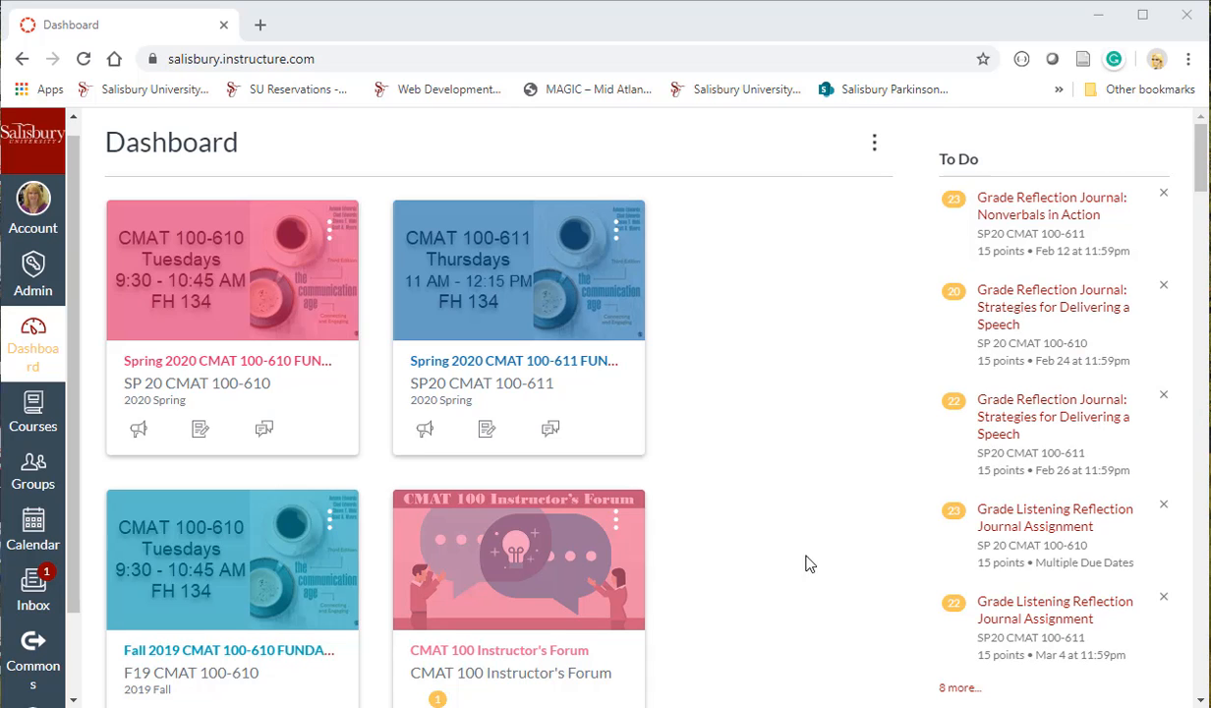
mouse_move(804, 534)
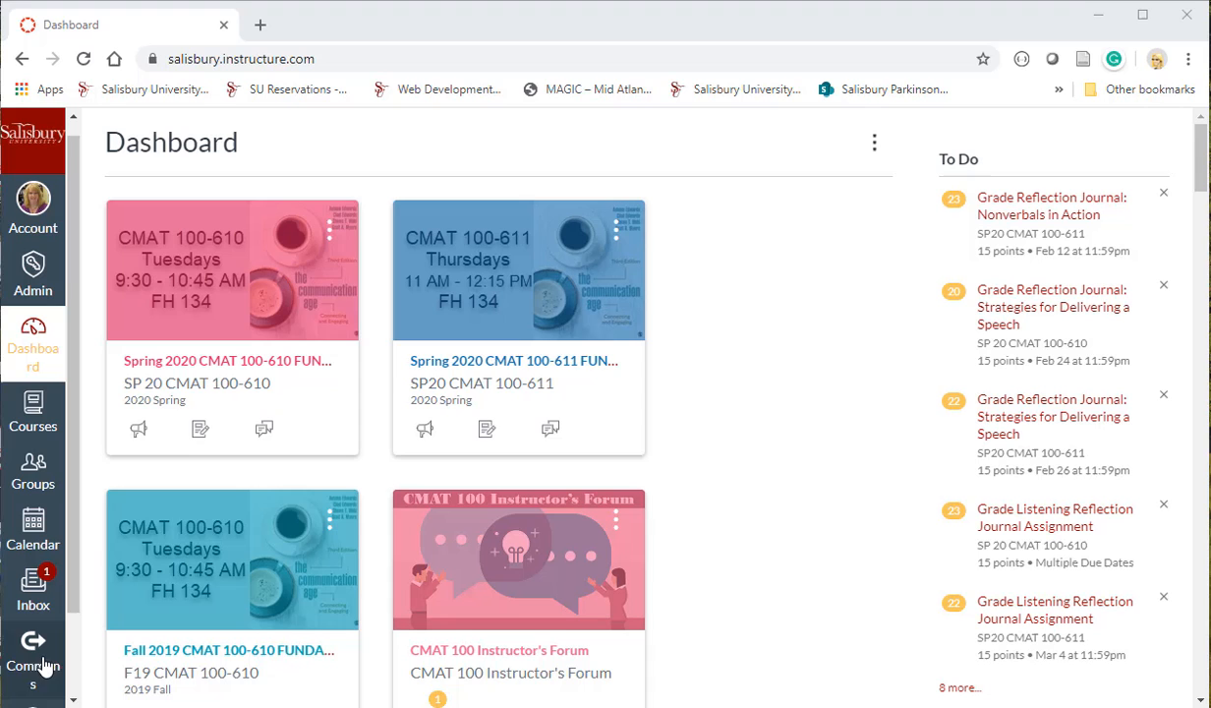
Go from the Canvas dashboard to Canvas Commons via the global navigation.
click(31, 653)
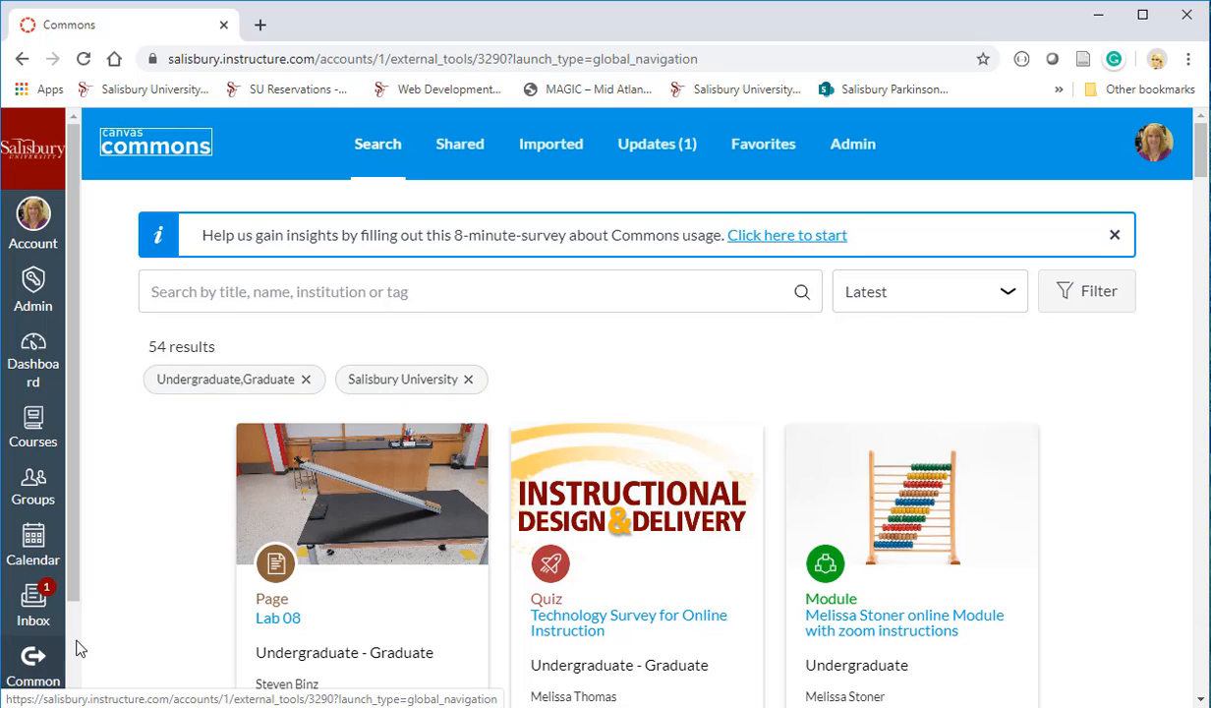
mouse_move(1125, 505)
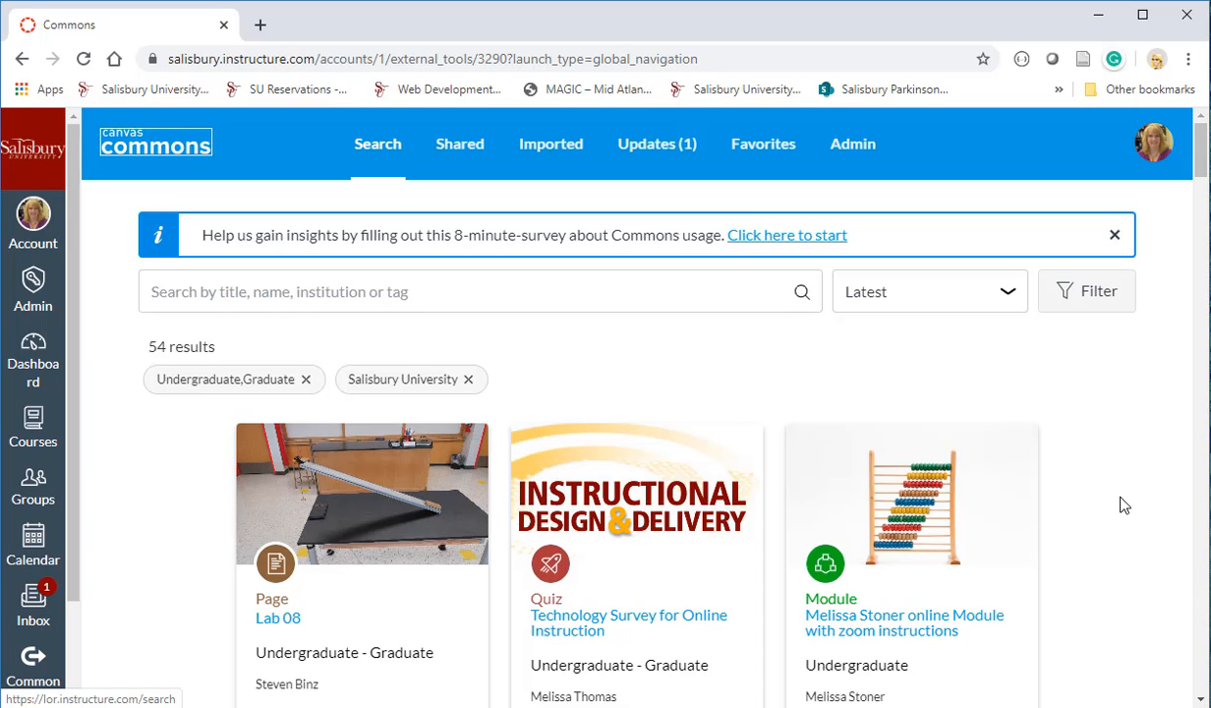
Locate and open the 'Technology Survey for Online Instruction' quiz in the Commons results.
scroll(down, 3)
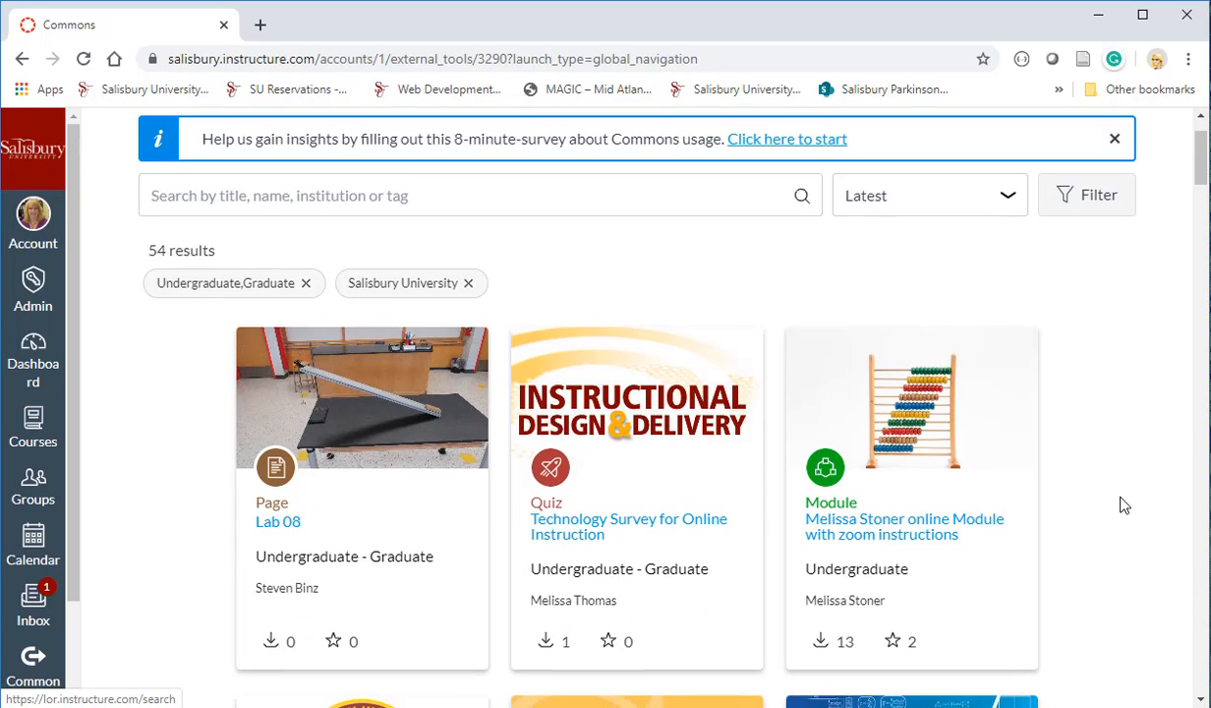
mouse_move(618, 474)
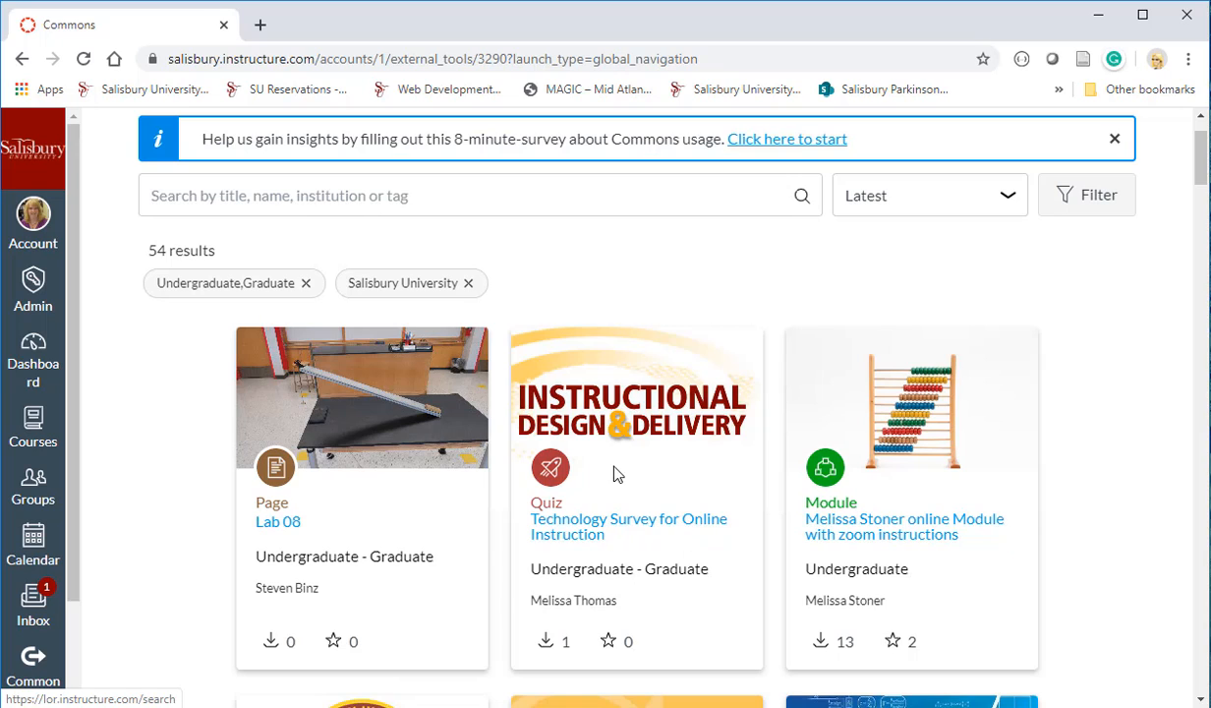
mouse_move(621, 527)
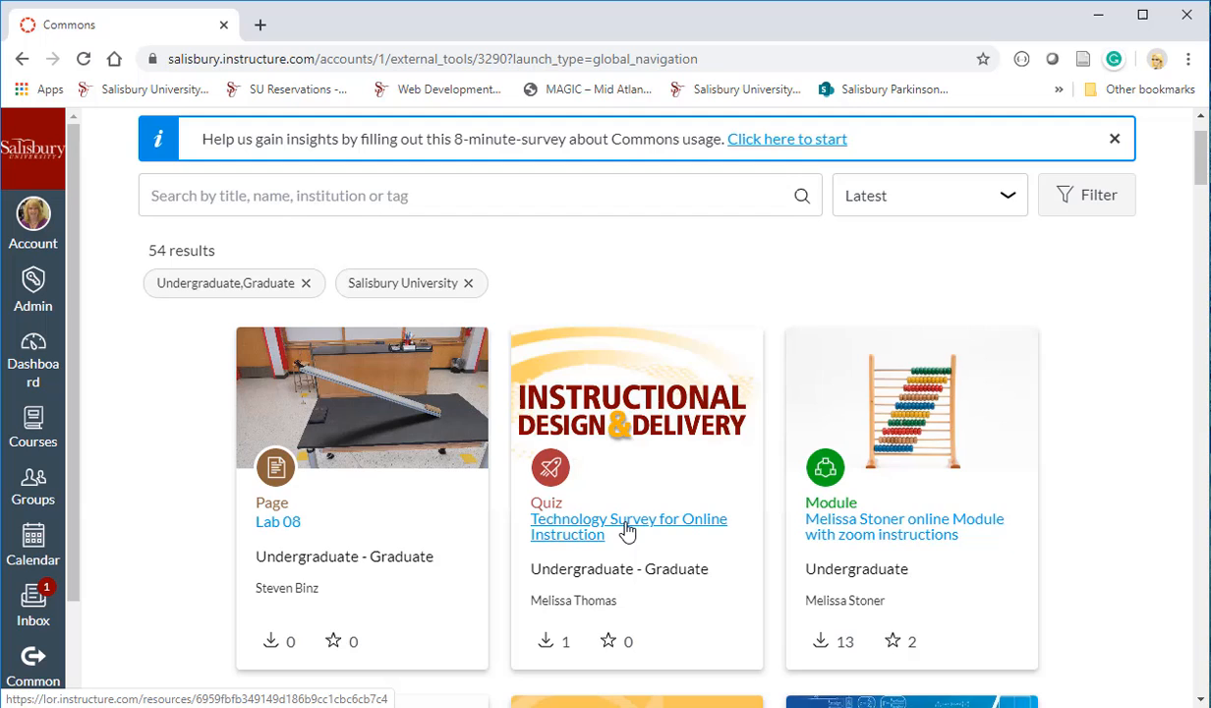
click(629, 527)
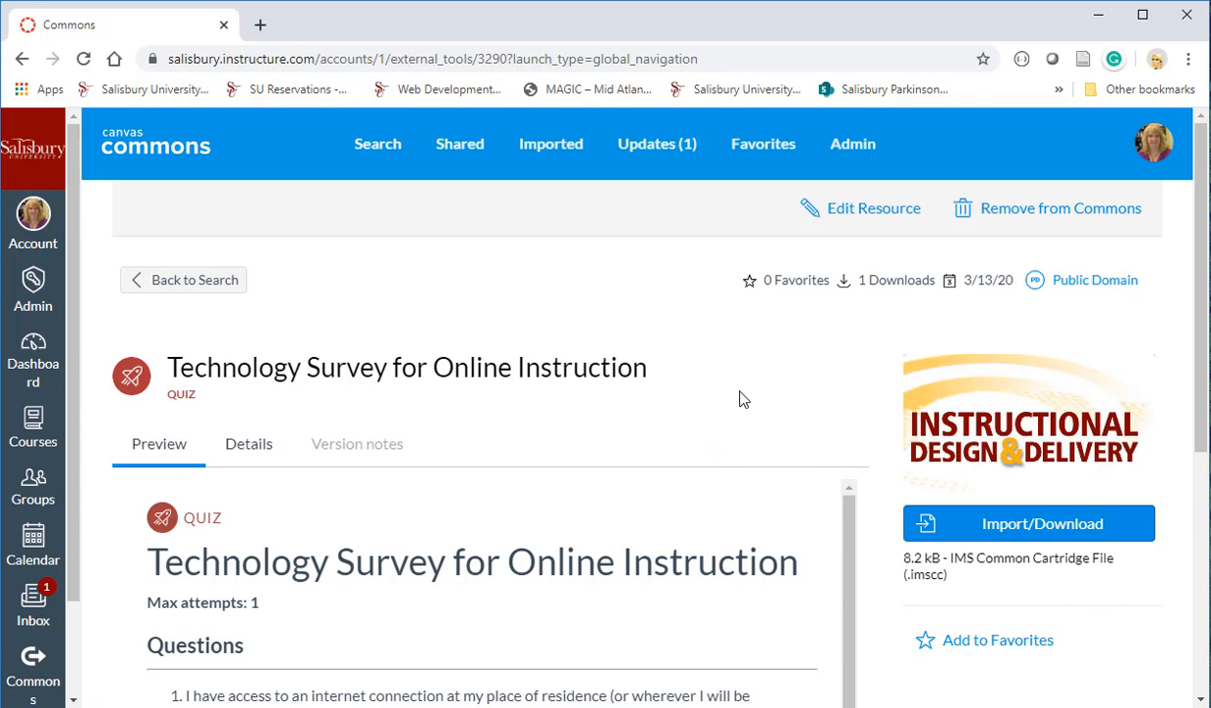
mouse_move(688, 410)
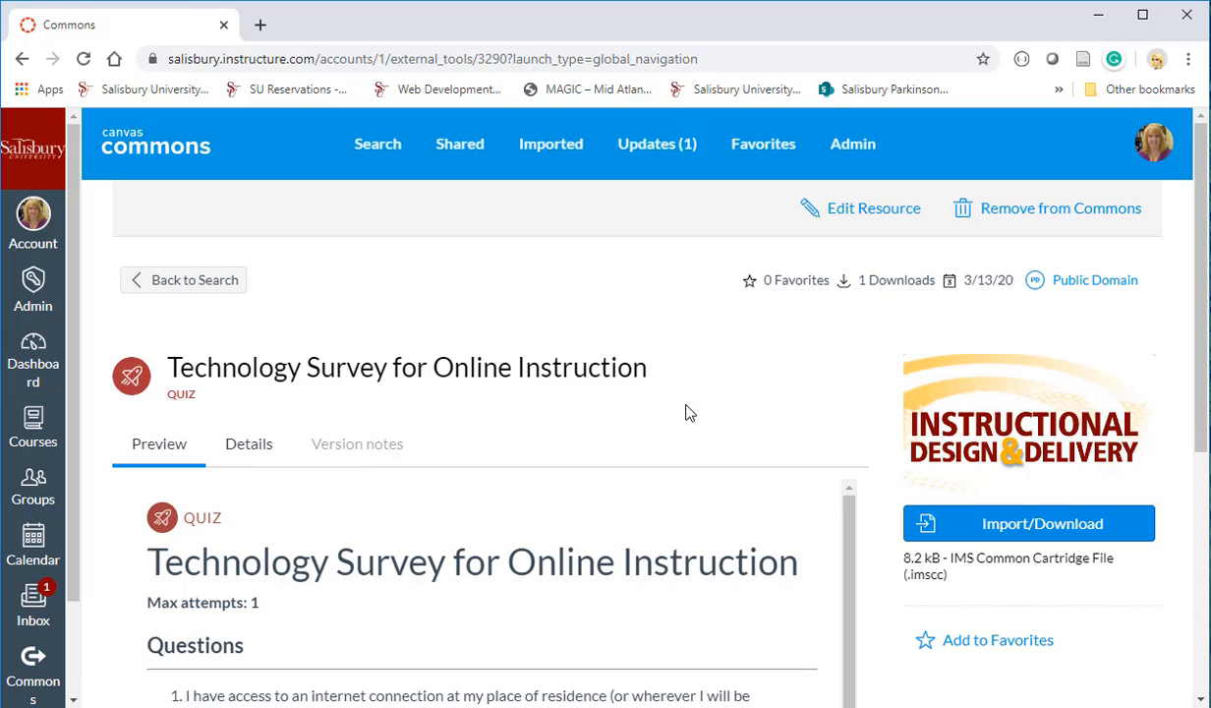
scroll(down, 3)
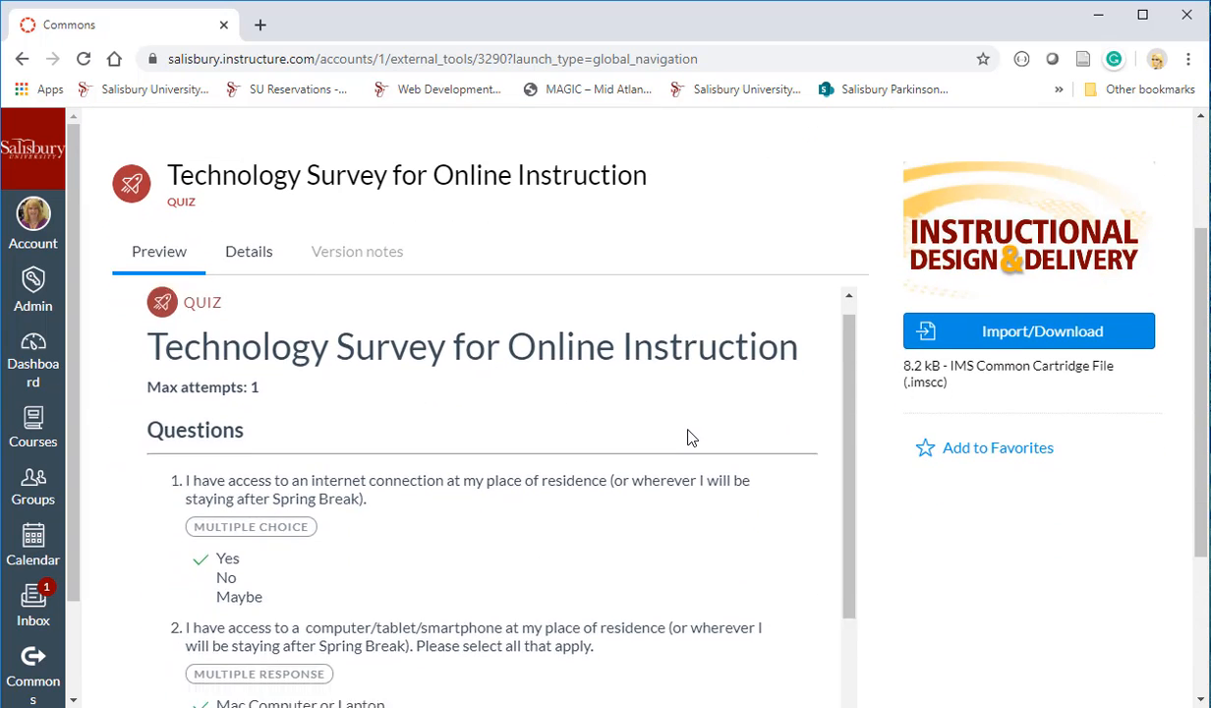
scroll(down, 3)
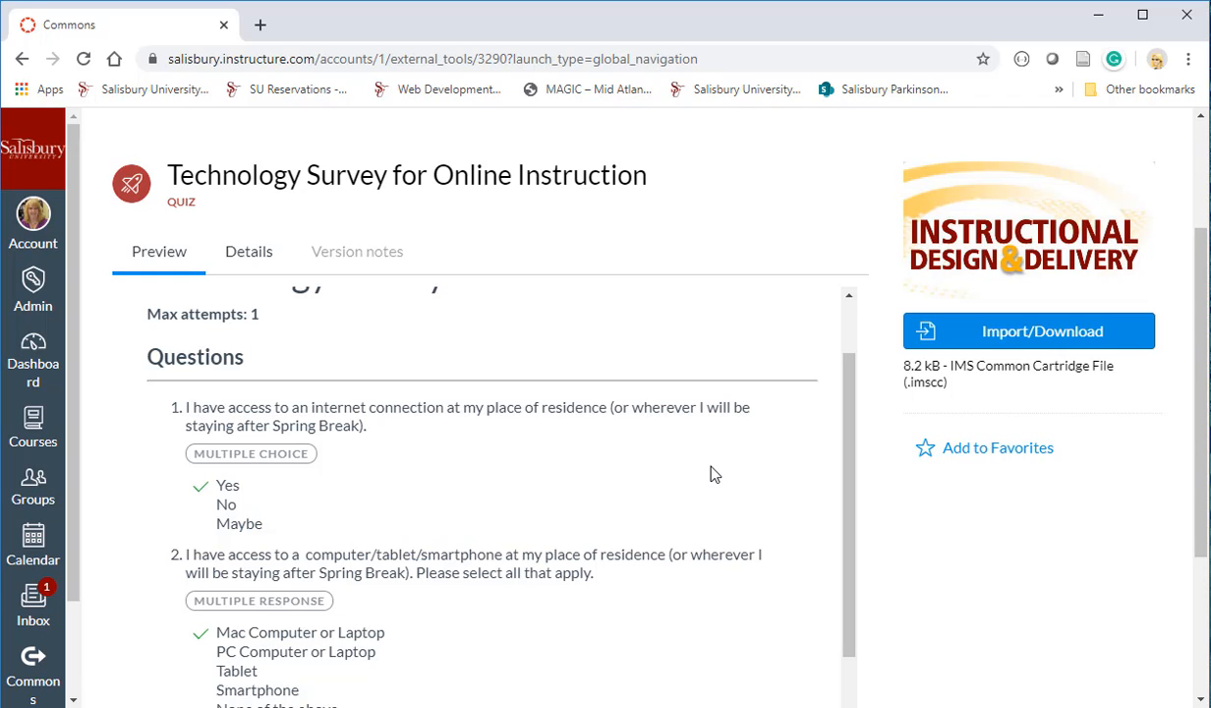
scroll(down, 3)
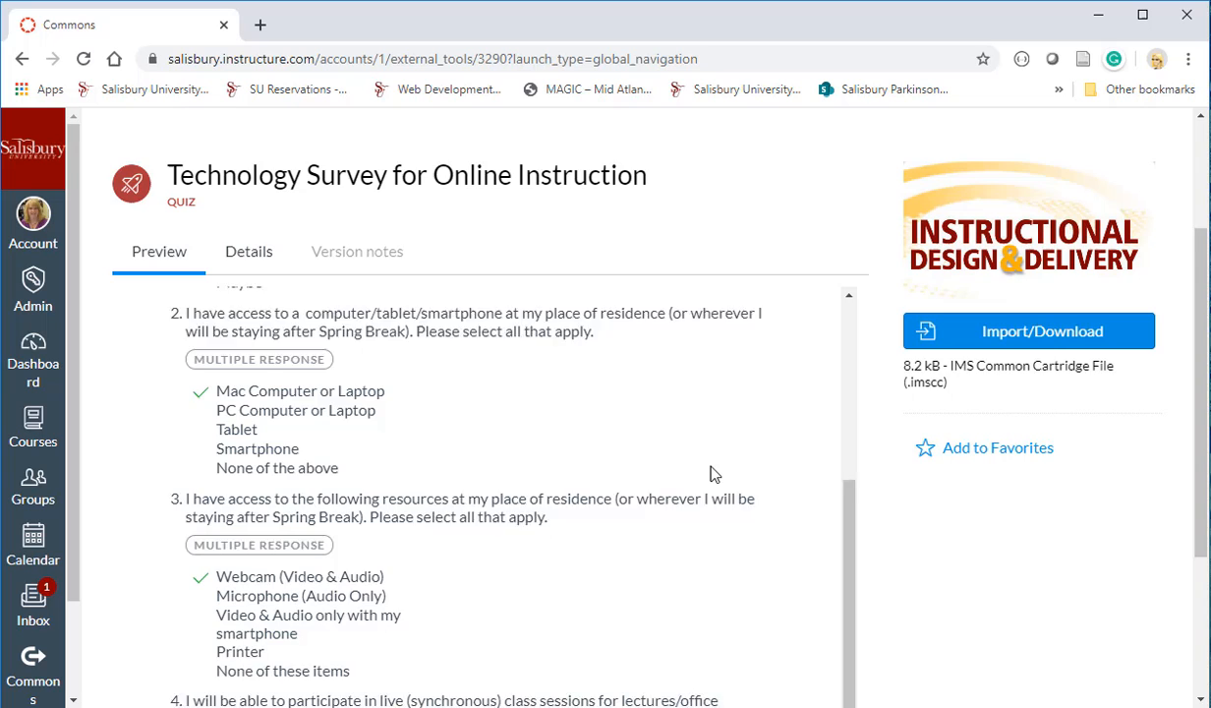
scroll(up, 3)
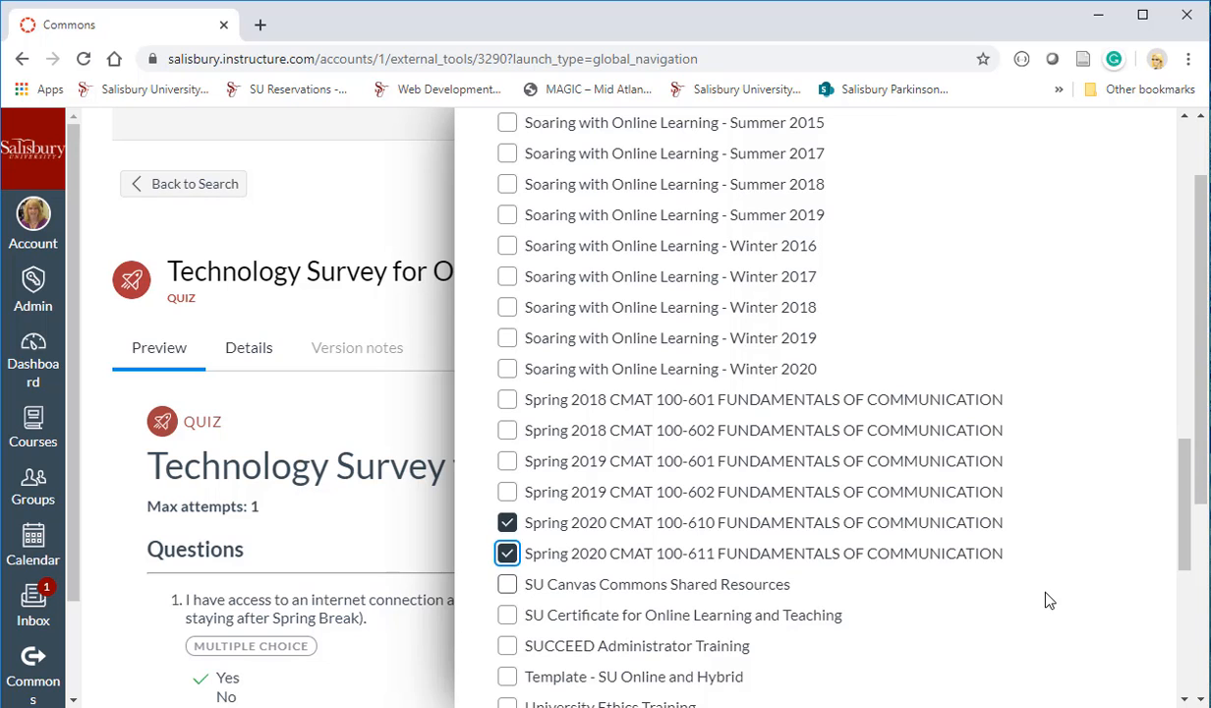
Import the quiz into the checked Spring 2020 CMAT 100-610 and 100-611 courses.
scroll(down, 3)
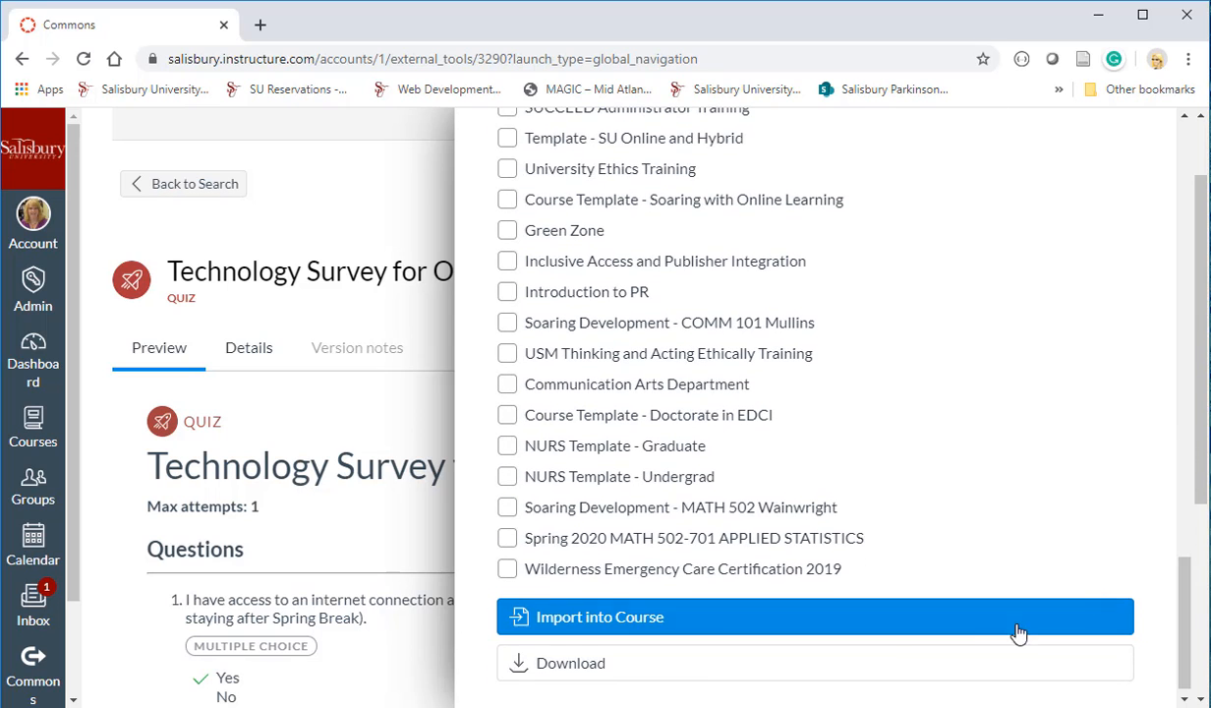
click(814, 617)
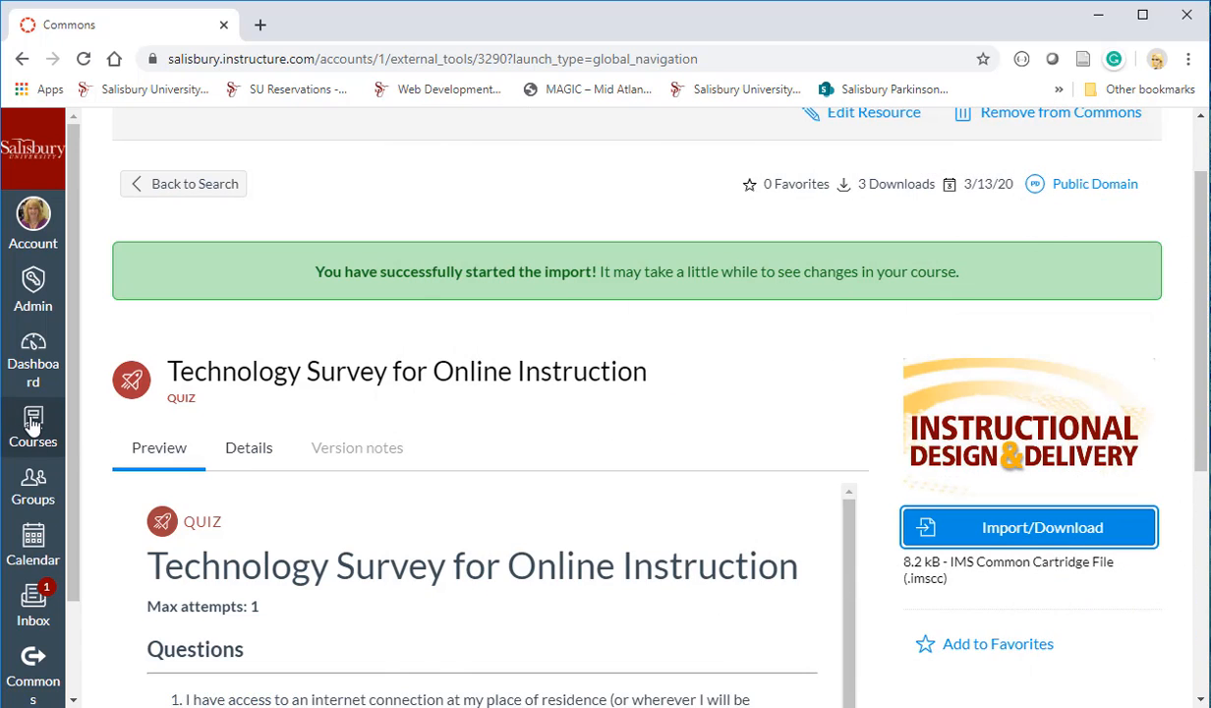
Verify the survey appears under Surveys in the Spring 2020 CMAT 100-610 Quizzes list.
click(31, 358)
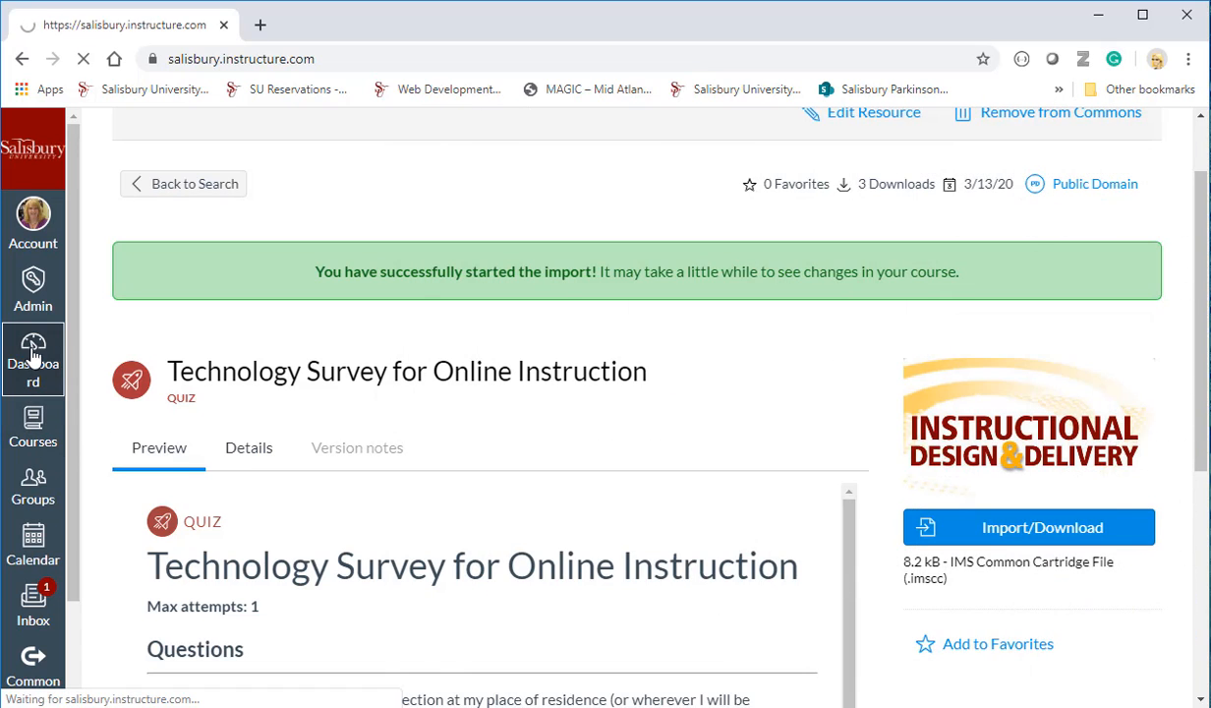
click(32, 358)
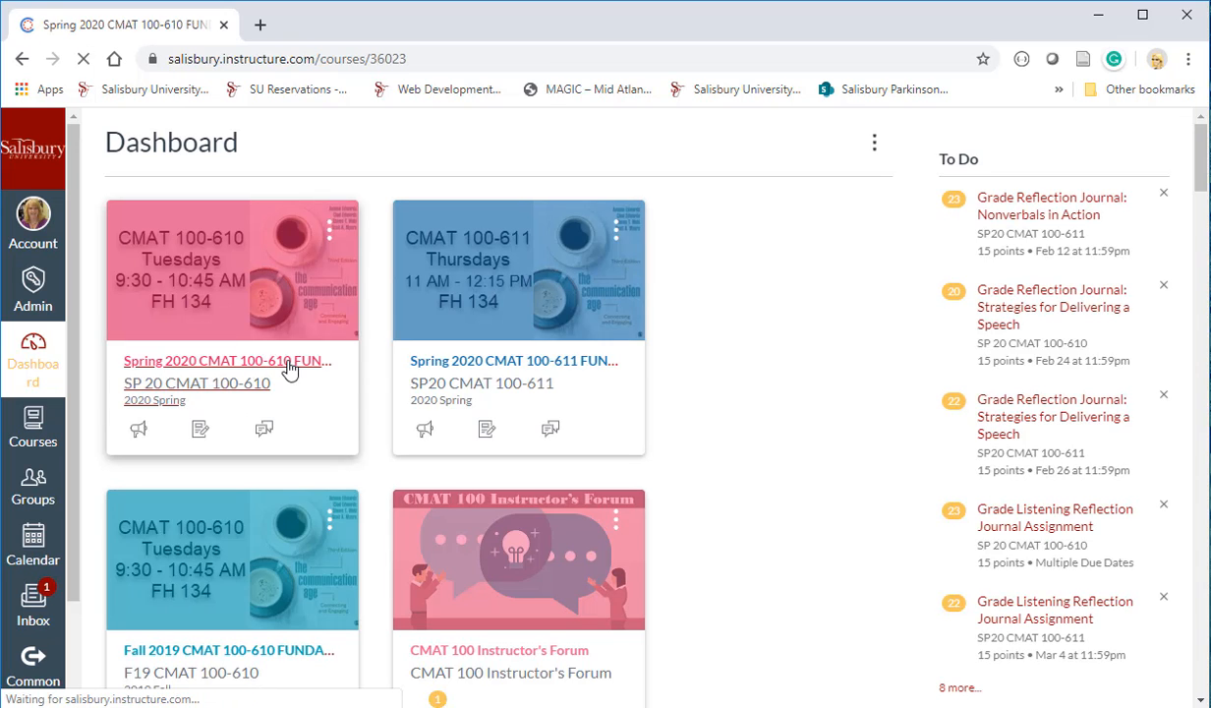
click(226, 360)
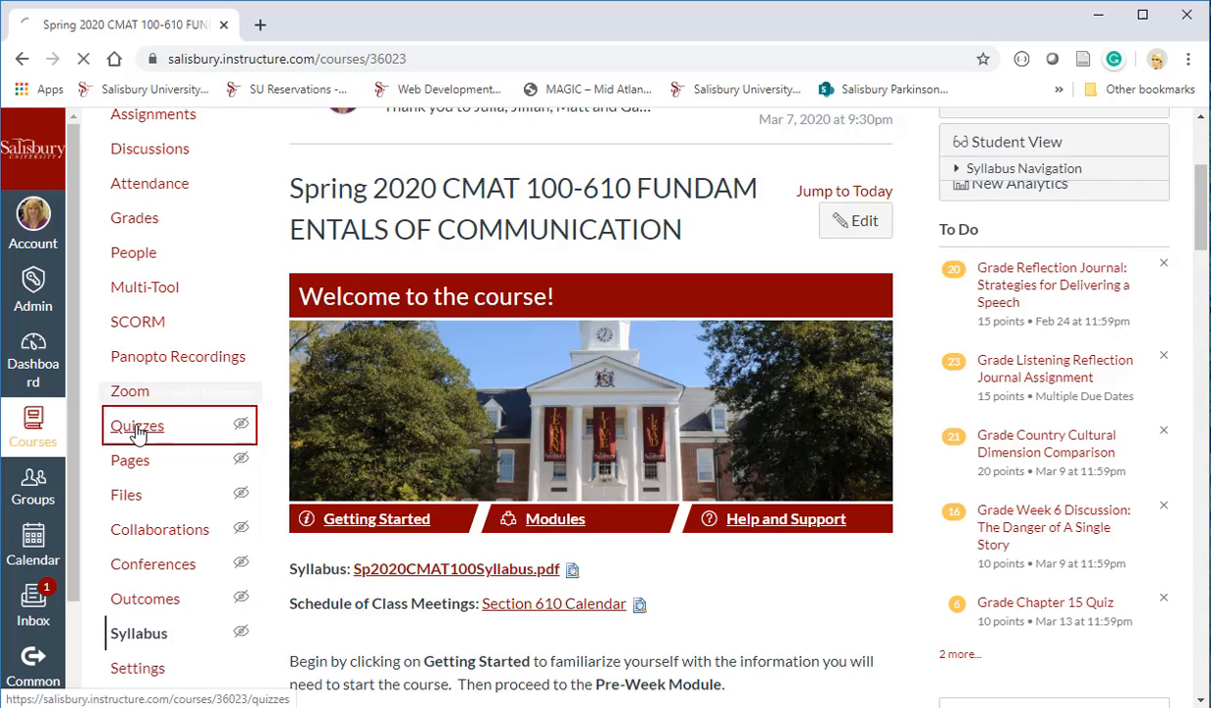
click(136, 425)
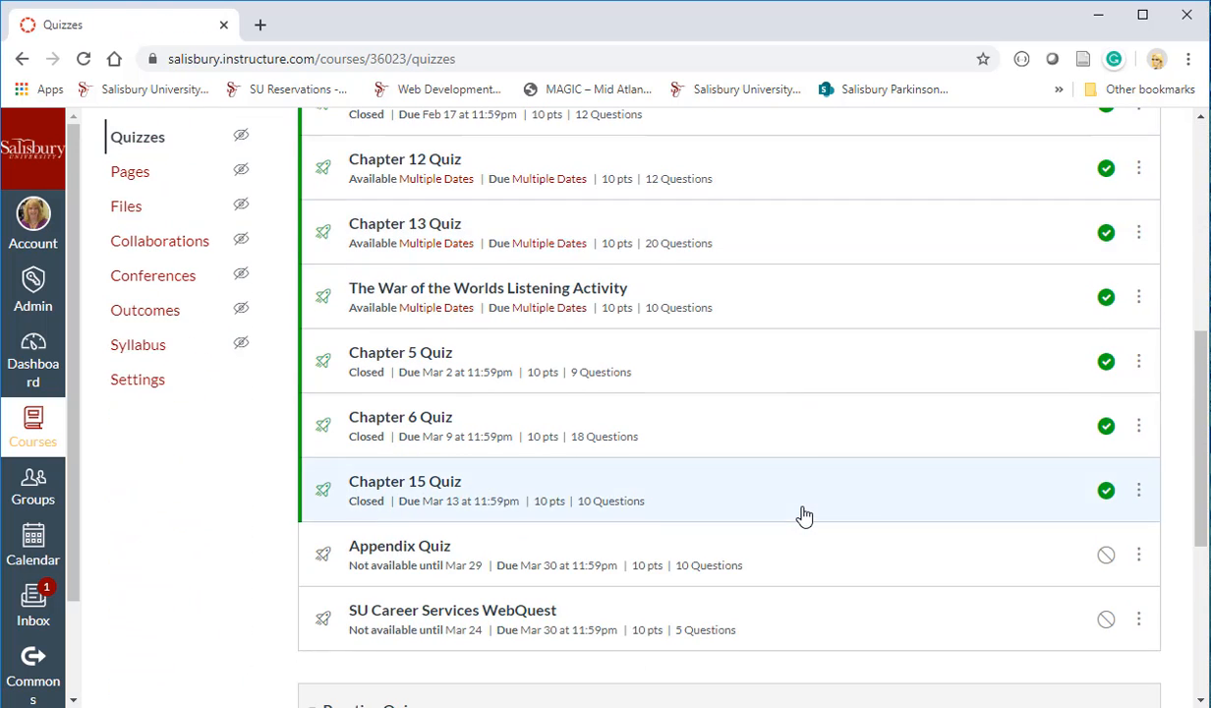
scroll(down, 3)
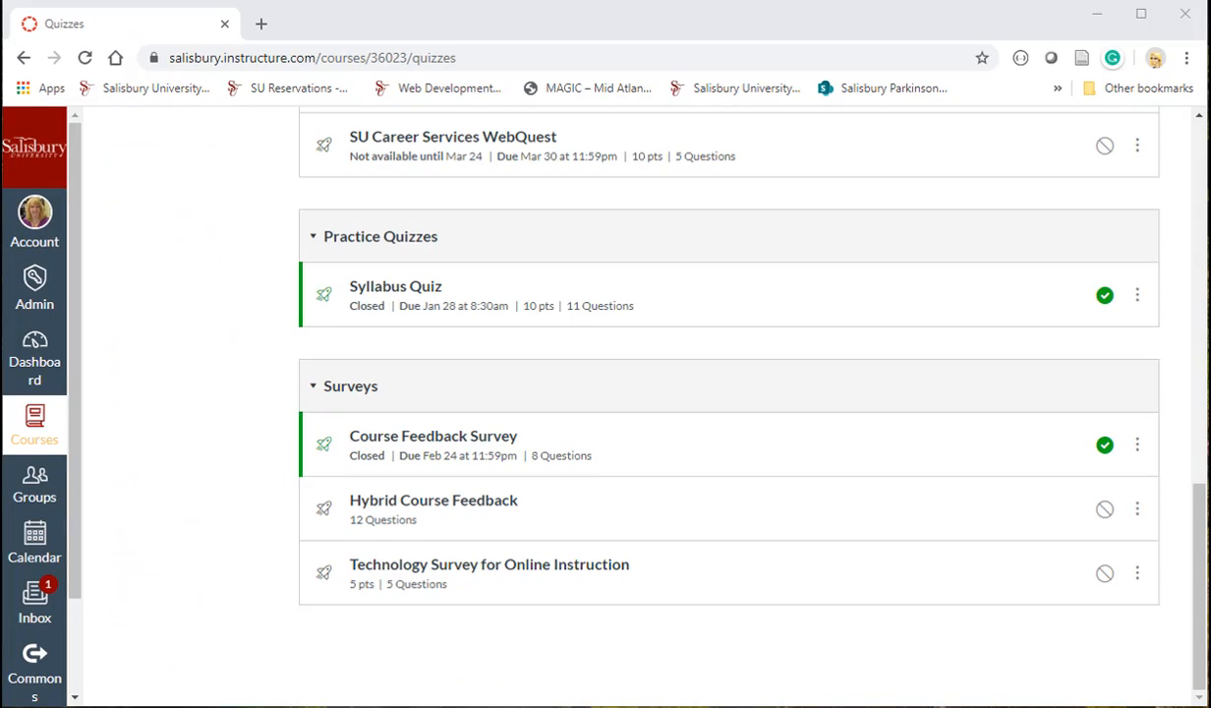